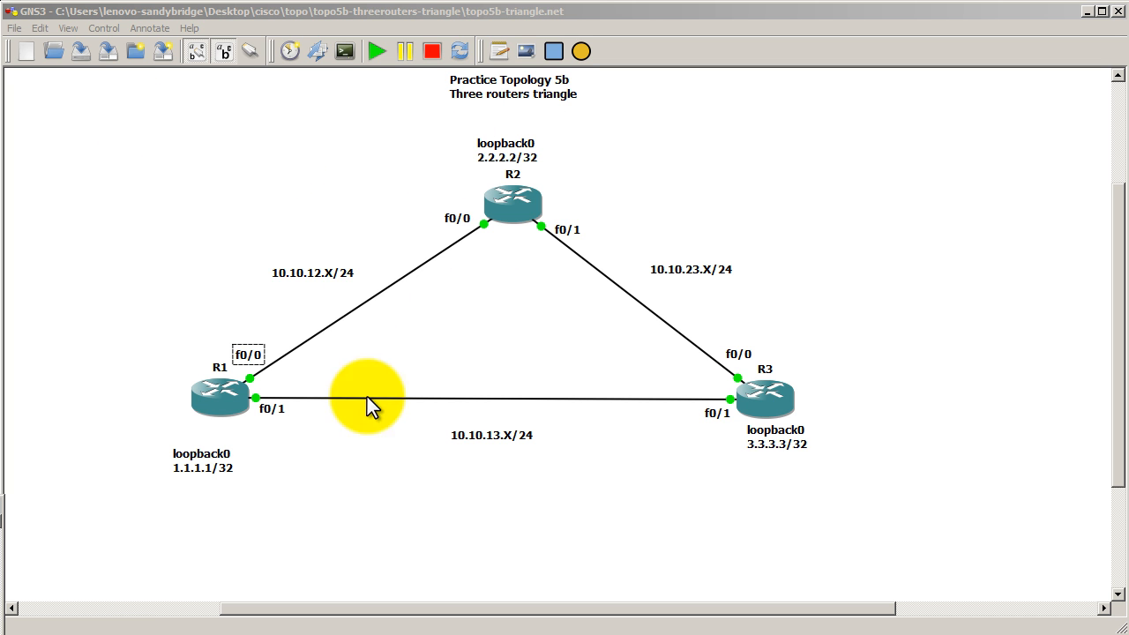
mouse_move(300, 353)
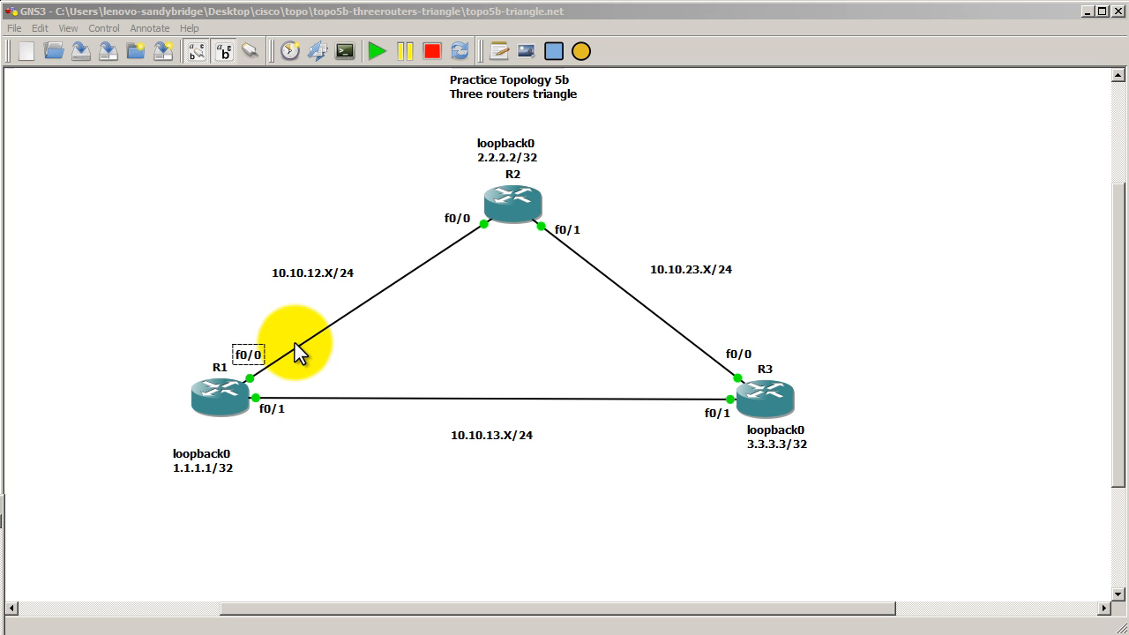
mouse_move(357, 441)
type("c")
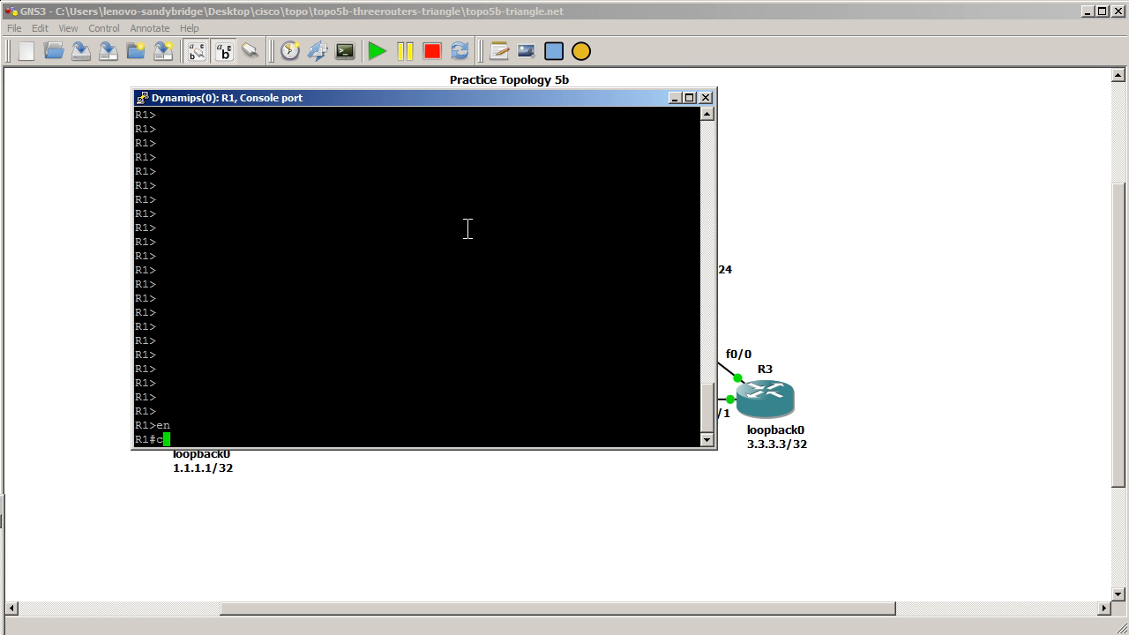
On R1 start router ospf 1 and advertise network 0.0.0.0 255.255.255.255 in area 0.
type("router ospf 1")
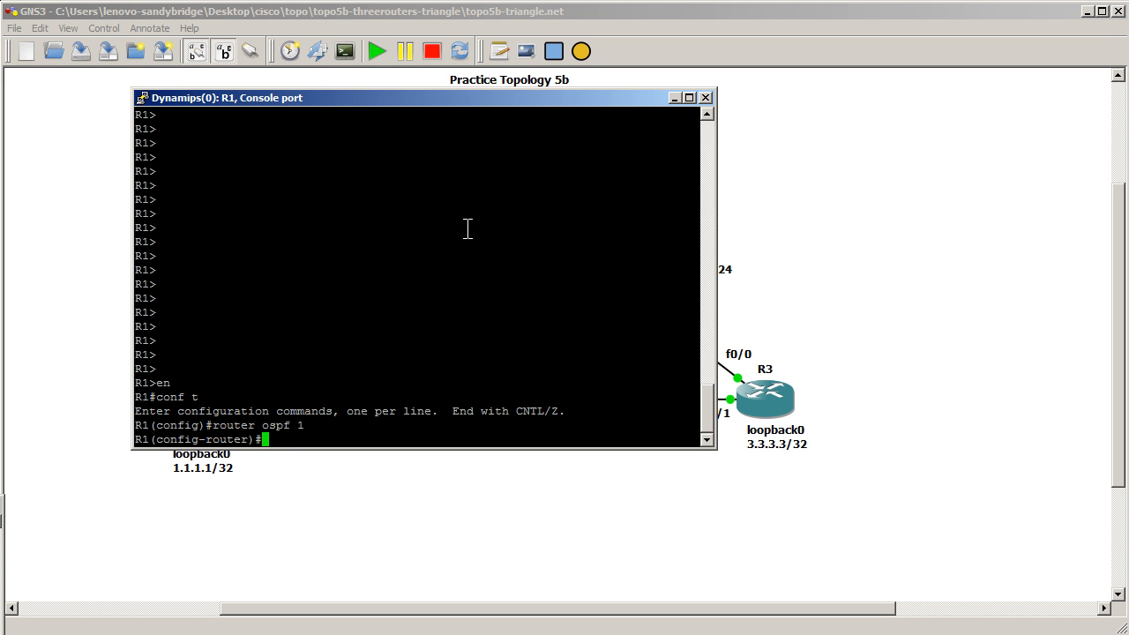
type("n")
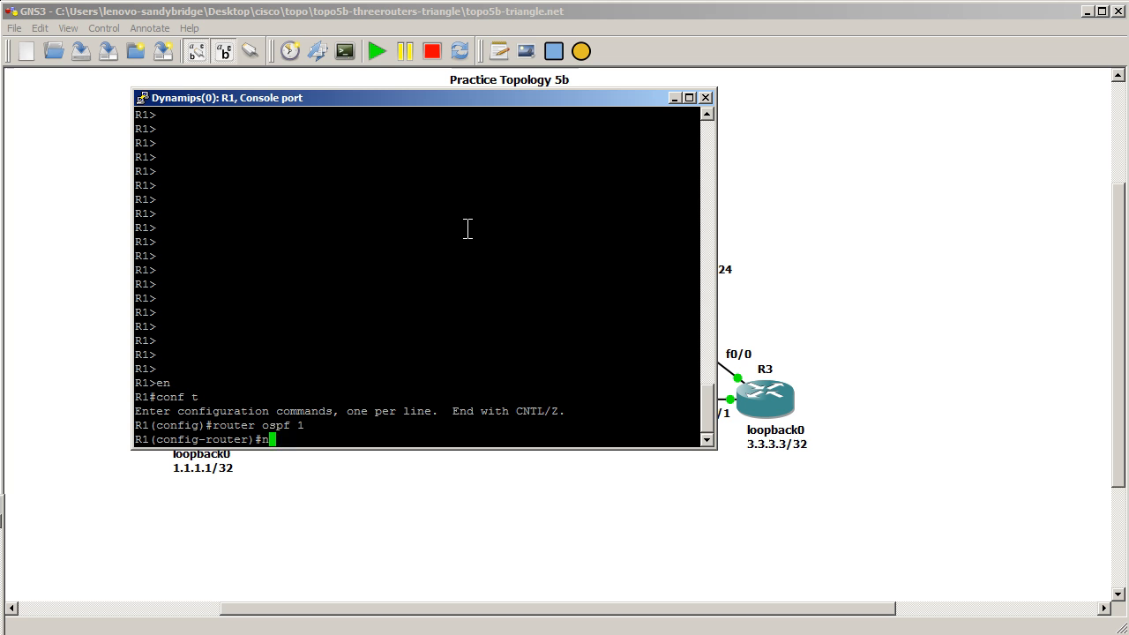
type("etwork 0.0.0.0")
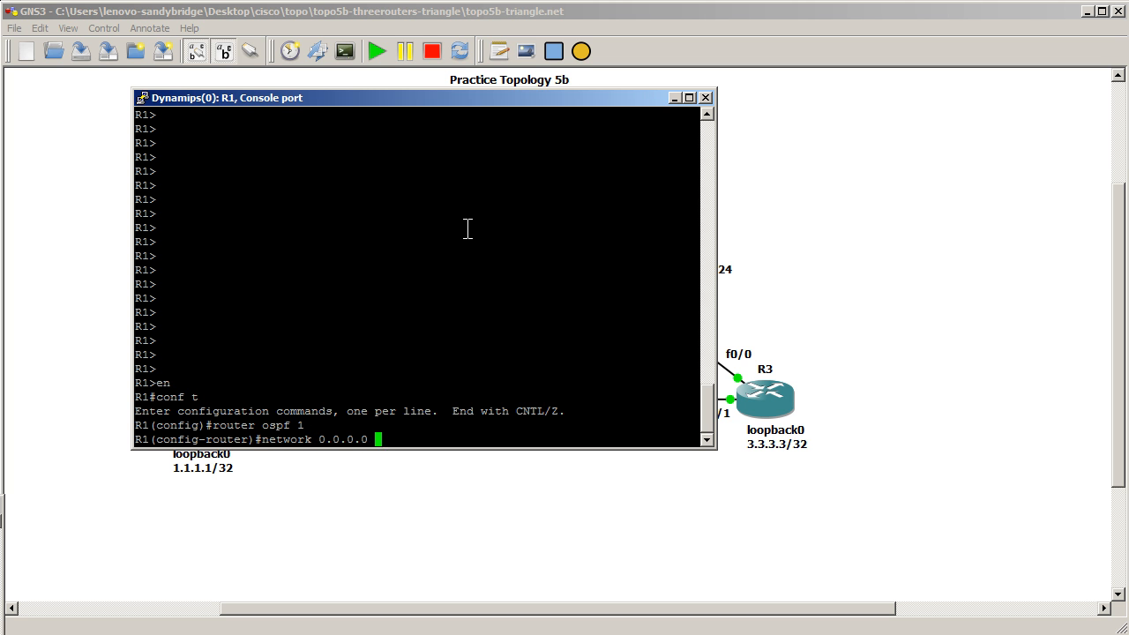
type("255.255.255.255")
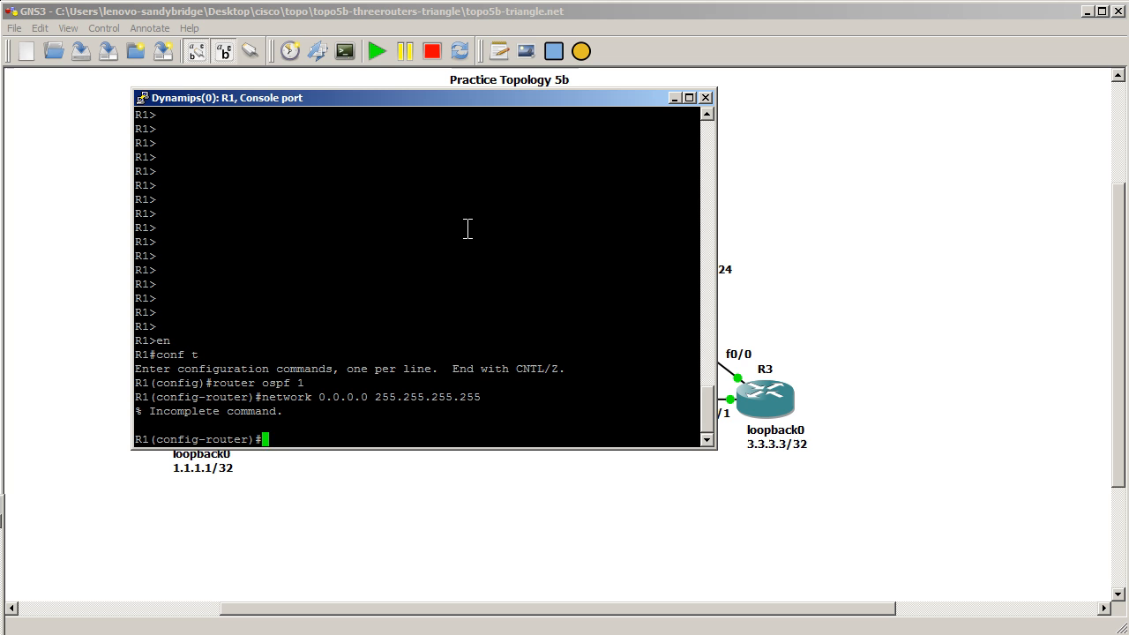
type("network 0.0.0.0 255.255.255.255 area 0")
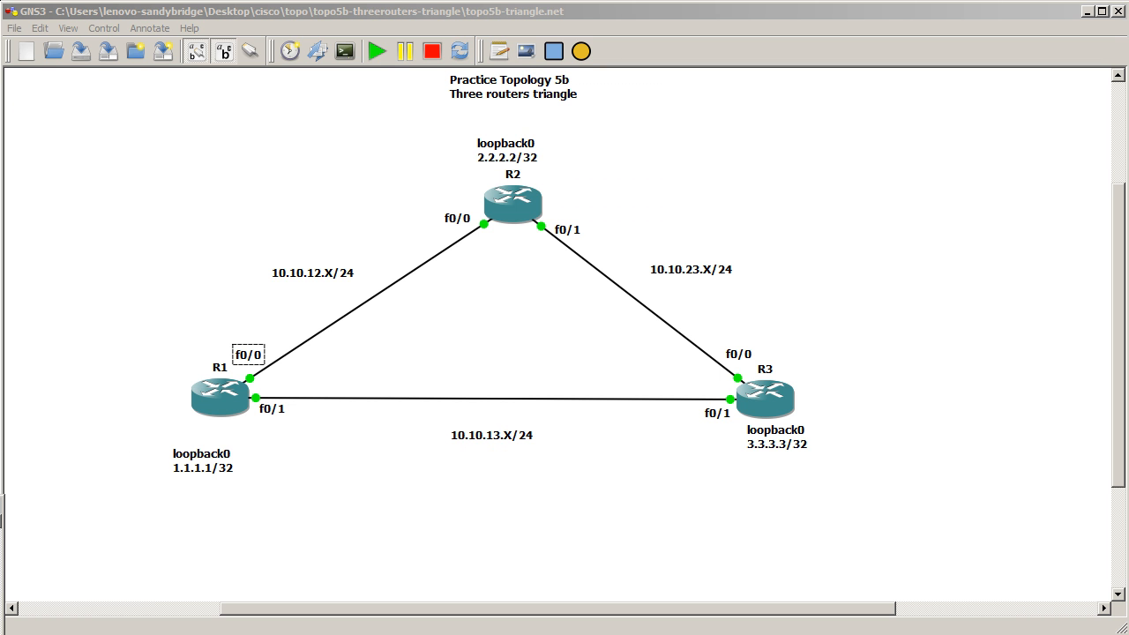
On R2 advertise network 0.0.0.0 255.255.255.255 in area 0 under OSPF process 1.
double_click(512, 201)
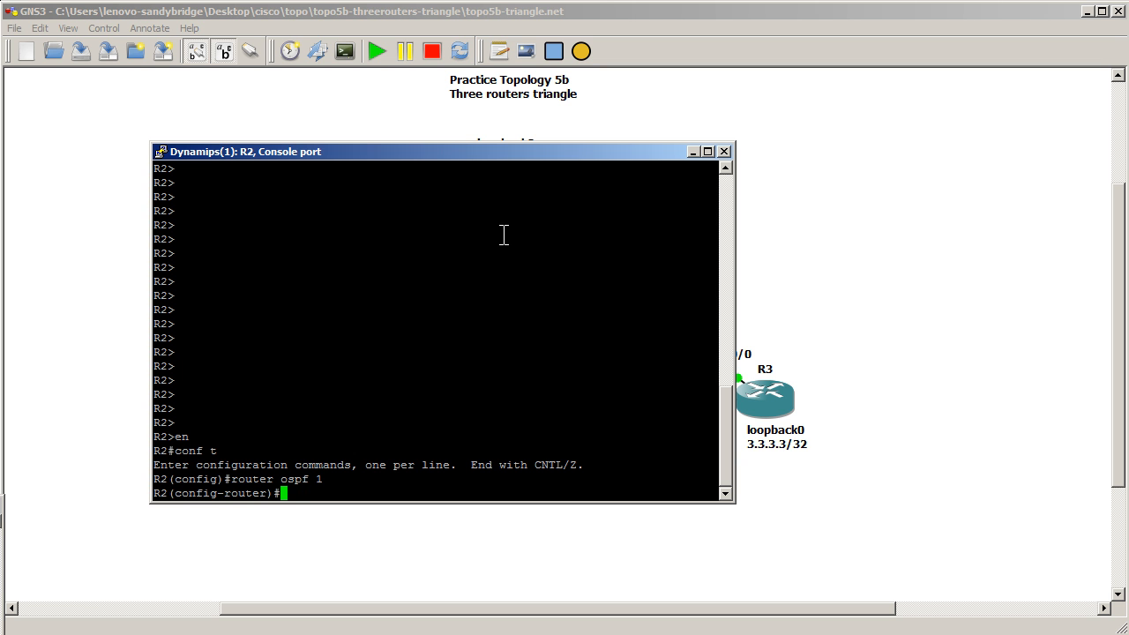
type("network 0.0.0.0 255.255.255.255 area 0")
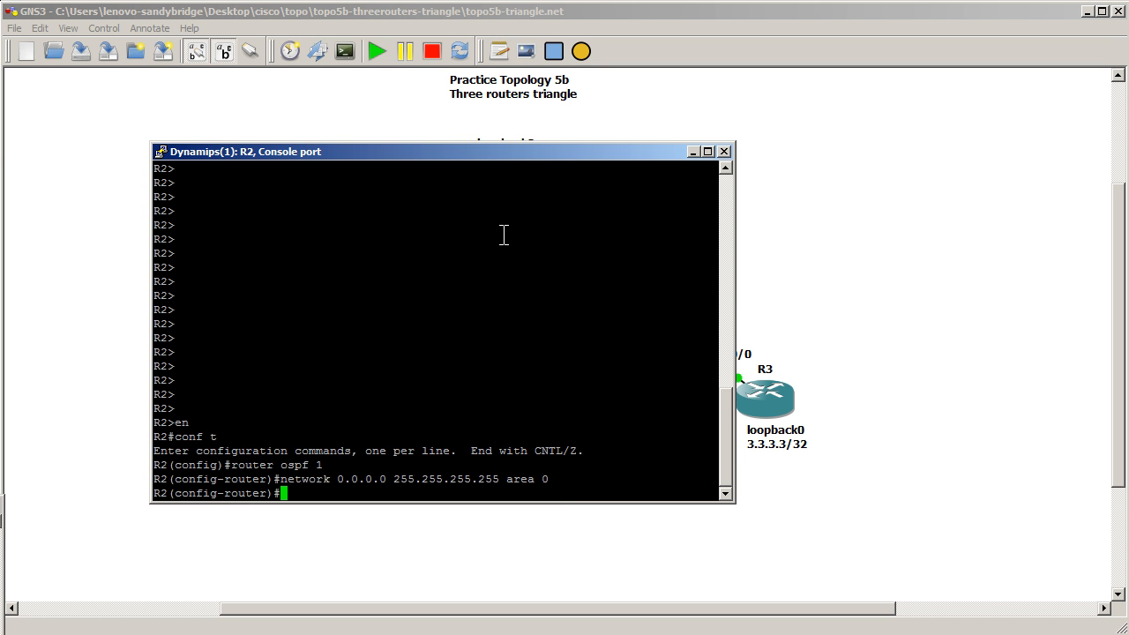
On R3 enter configuration mode with en, conf t and begin router ospf.
left_click(724, 150)
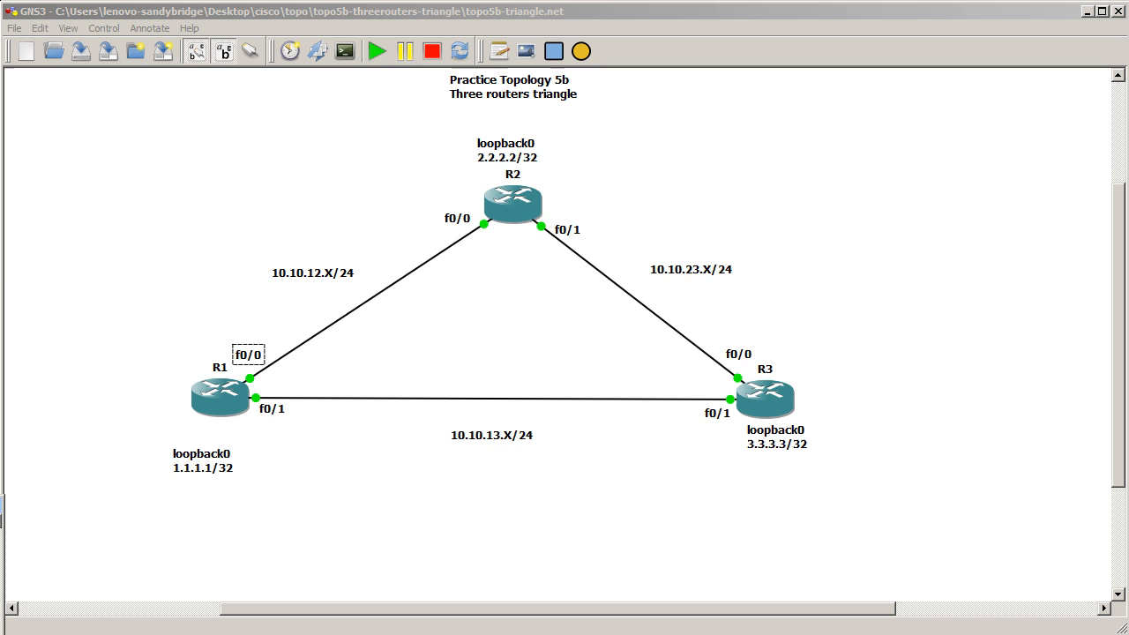
type("en")
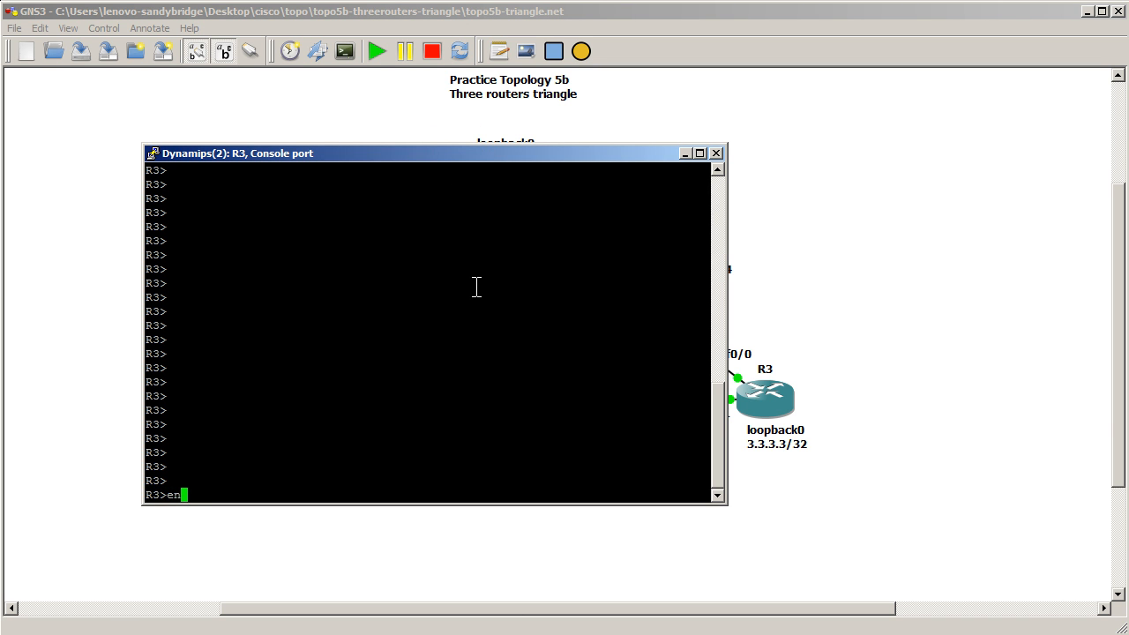
type("conf t")
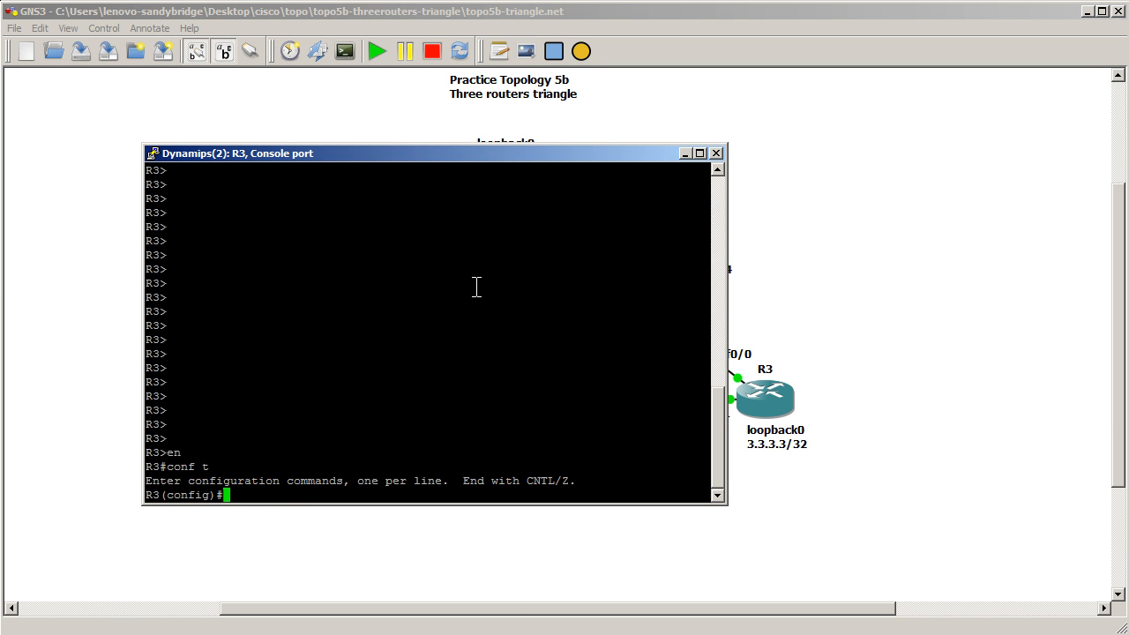
type("router osp")
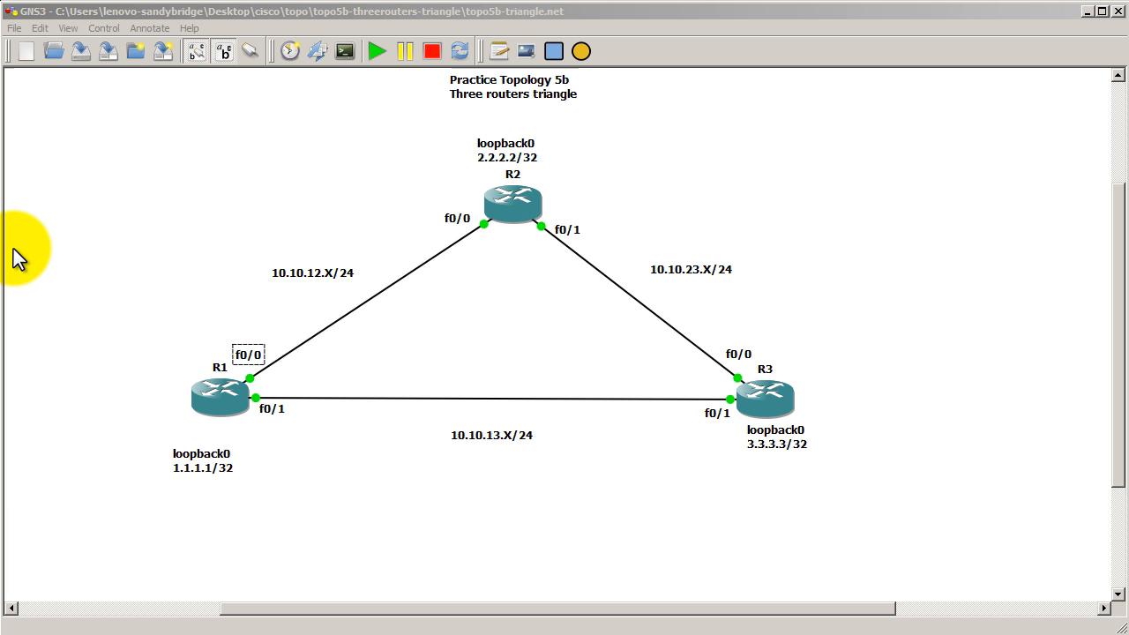
mouse_move(255, 339)
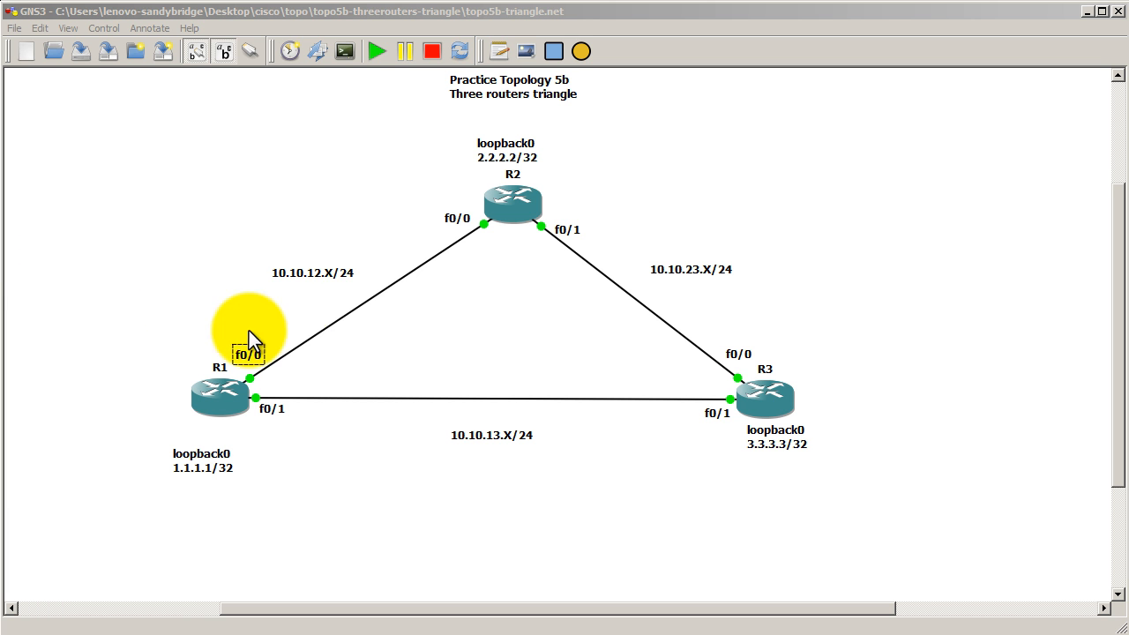
mouse_move(292, 510)
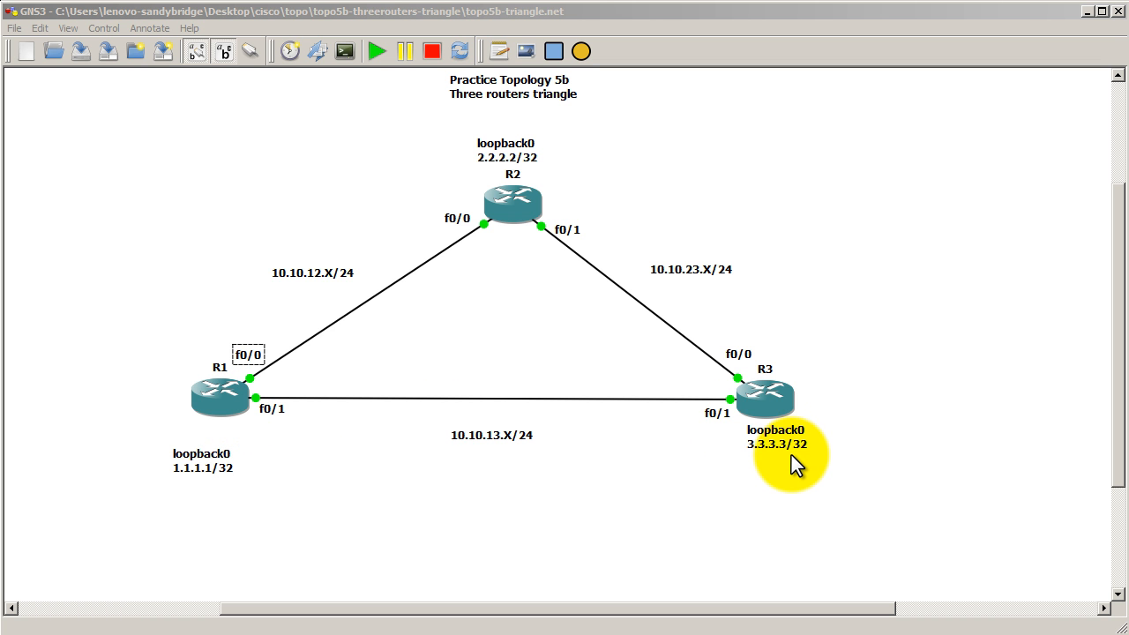
mouse_move(544, 366)
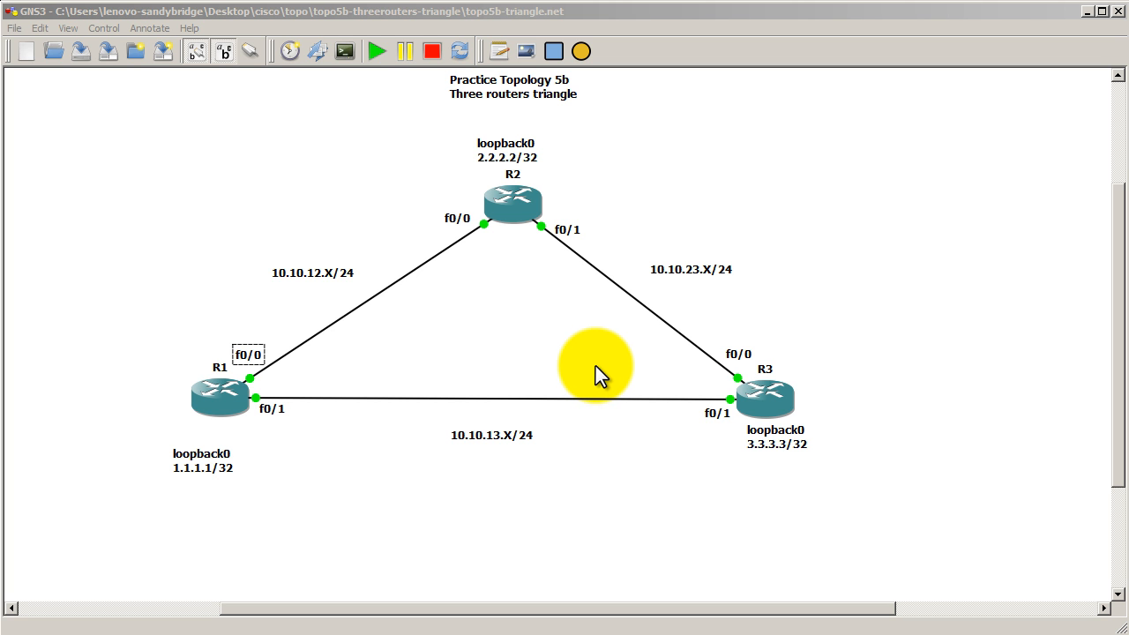
mouse_move(615, 507)
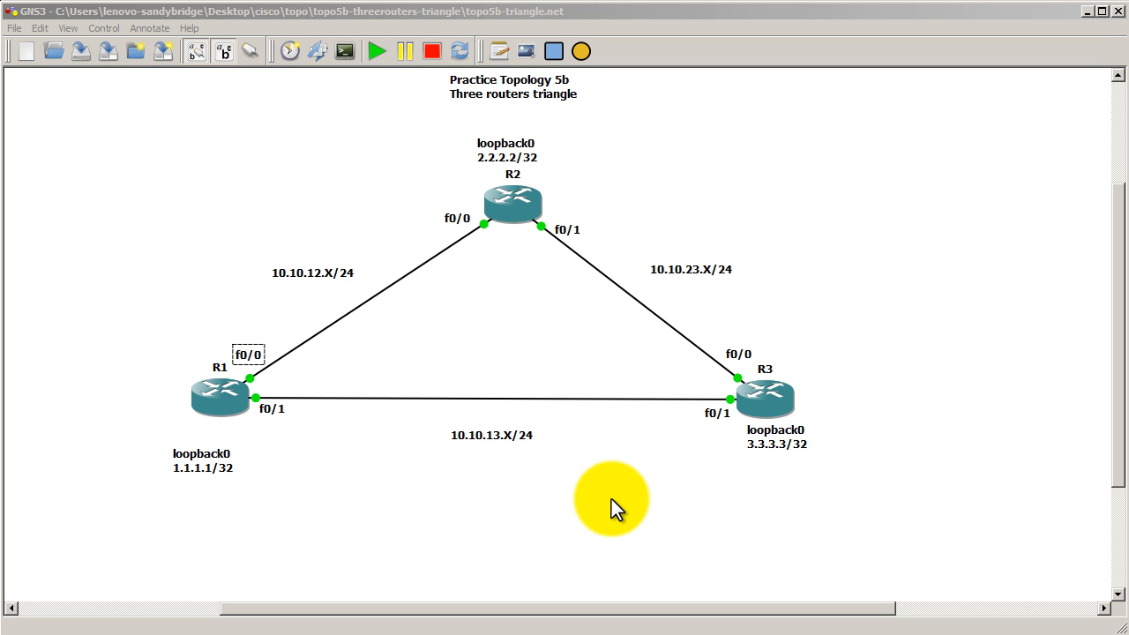
mouse_move(618, 339)
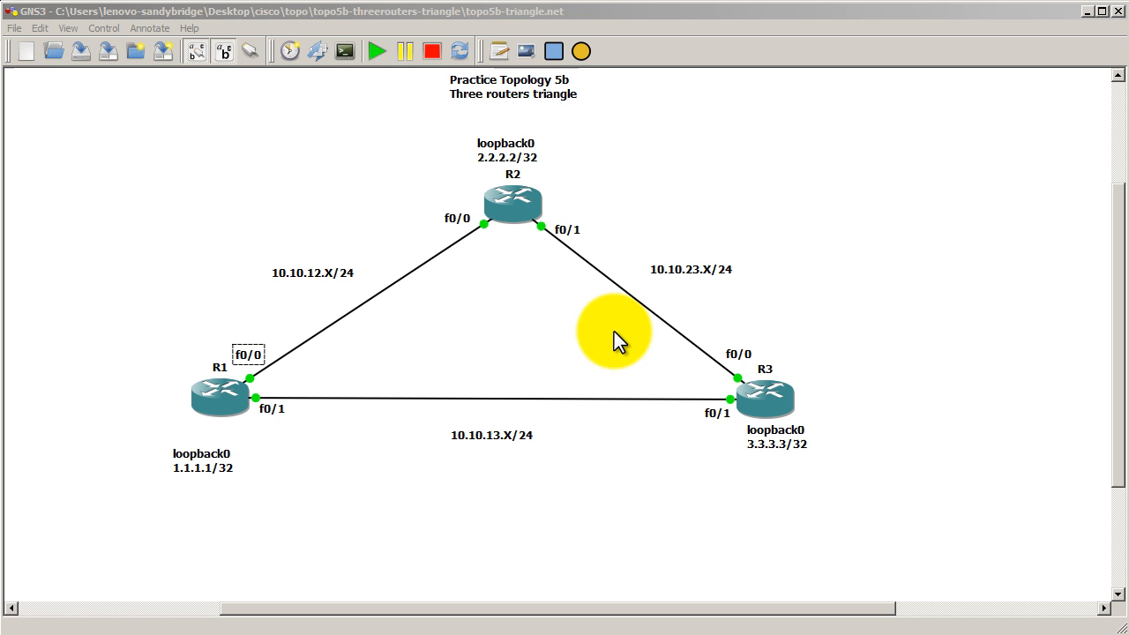
mouse_move(499, 60)
type("1")
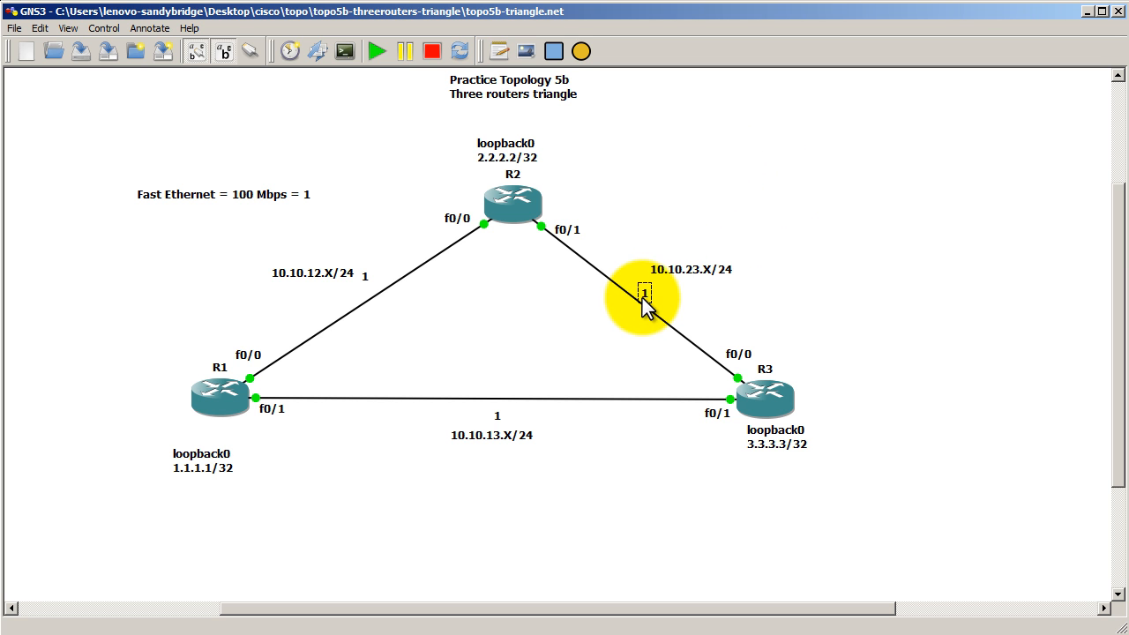
mouse_move(719, 463)
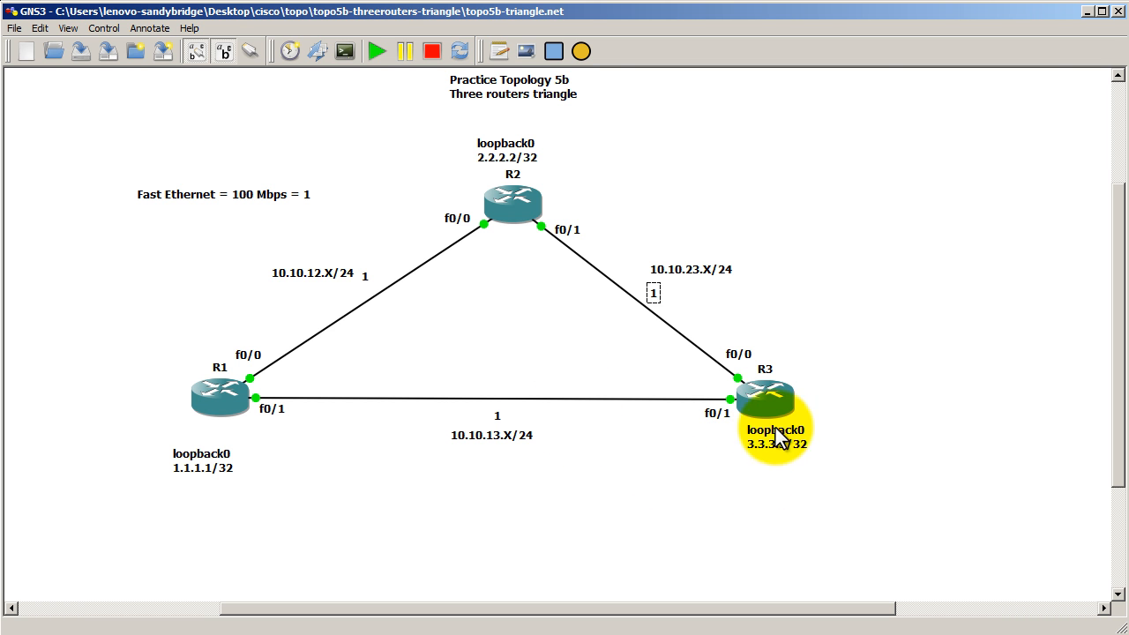
mouse_move(771, 397)
type("1")
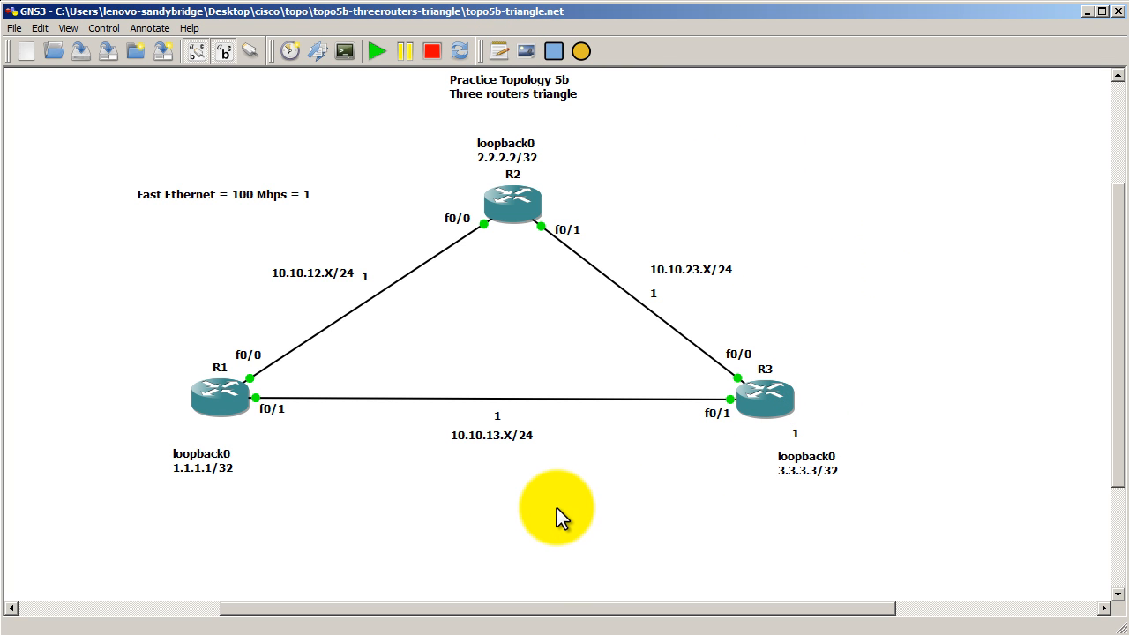
mouse_move(554, 504)
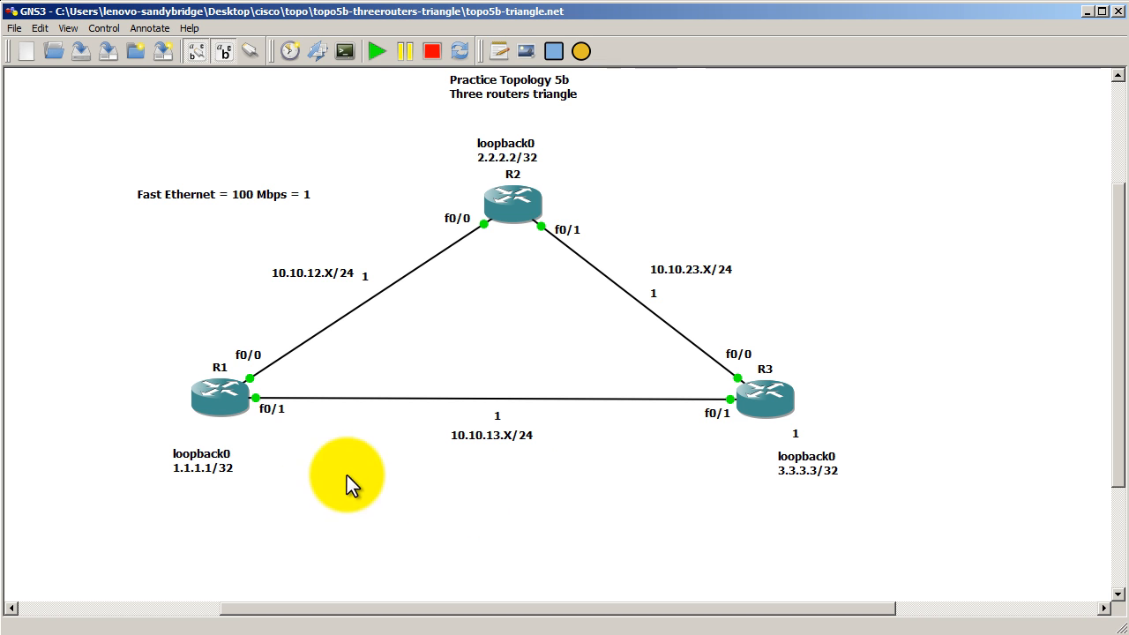
mouse_move(221, 397)
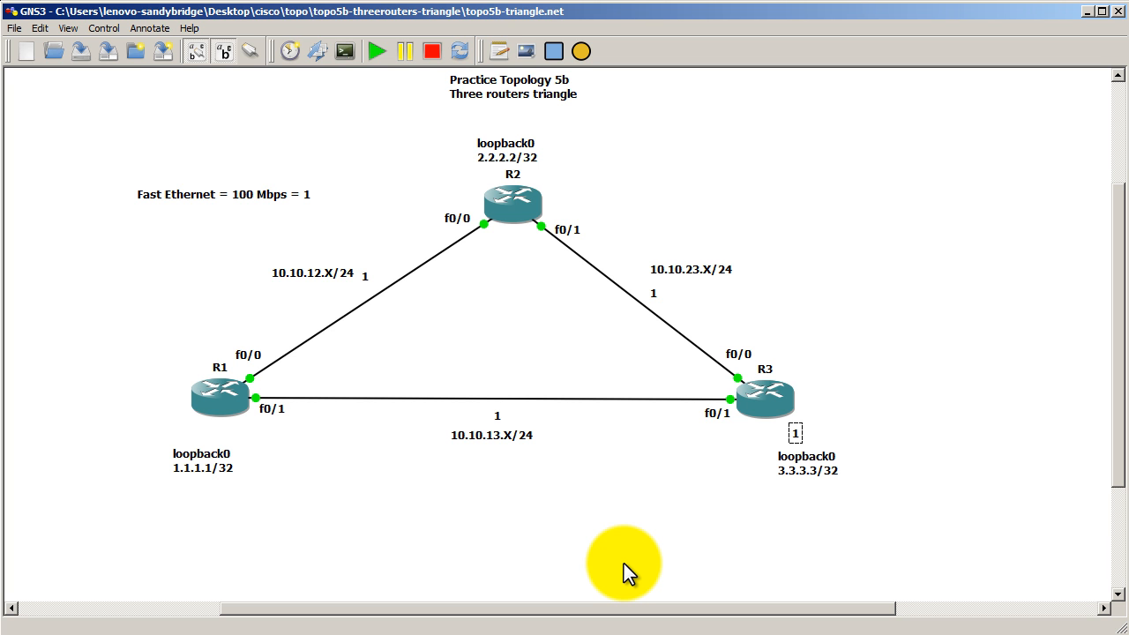
mouse_move(667, 511)
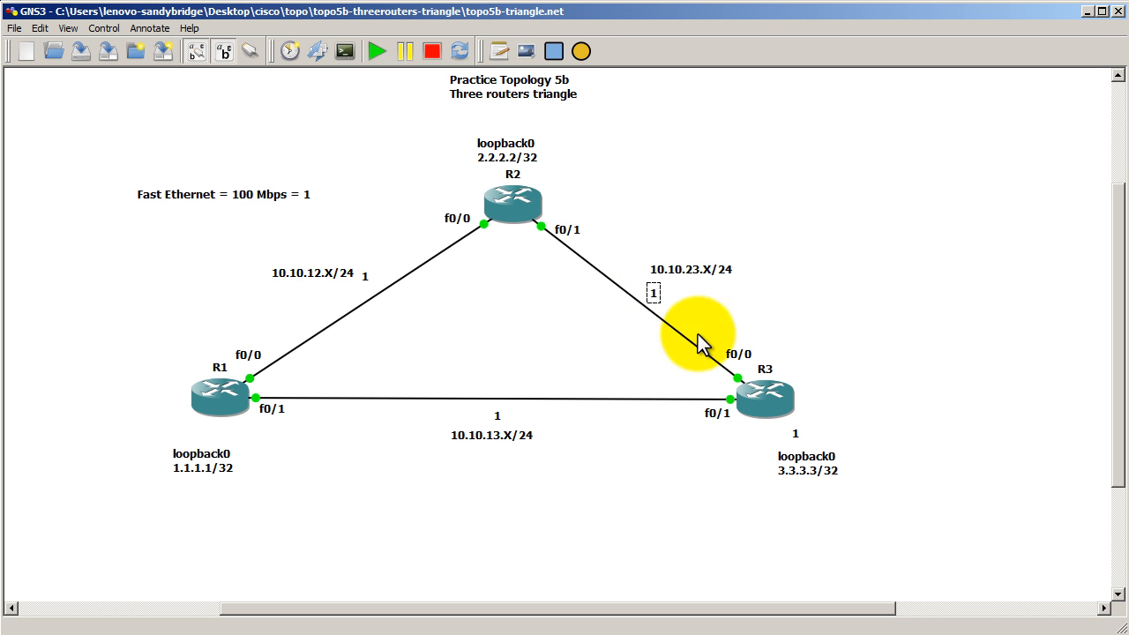
mouse_move(604, 502)
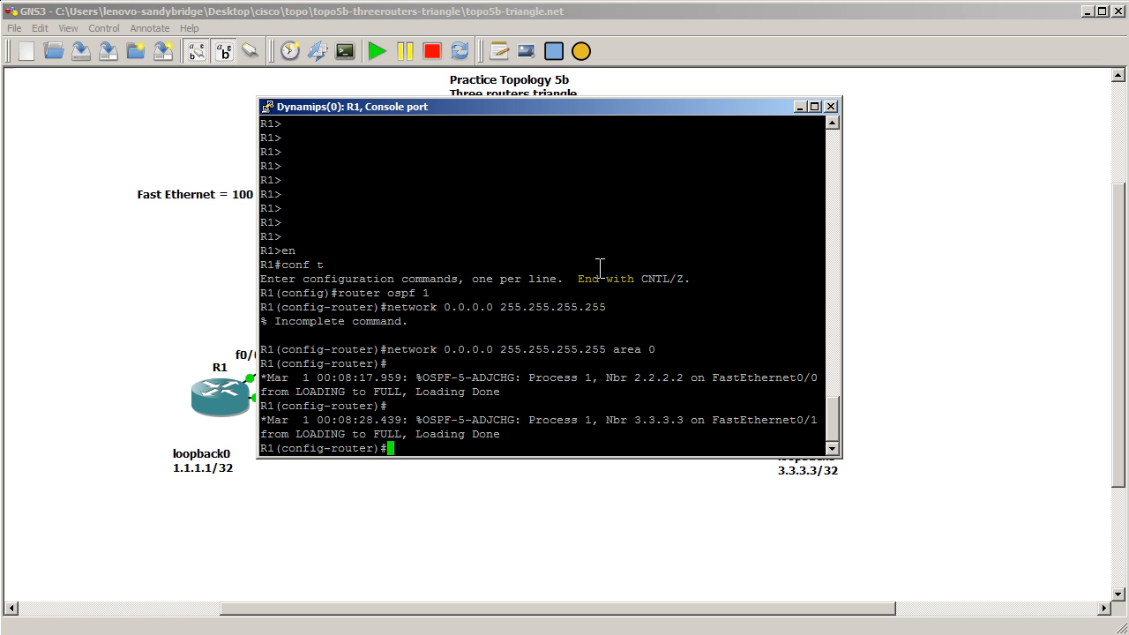
Exit R1's config mode and display interface addresses and the routing table showing metric 11.
type("exit")
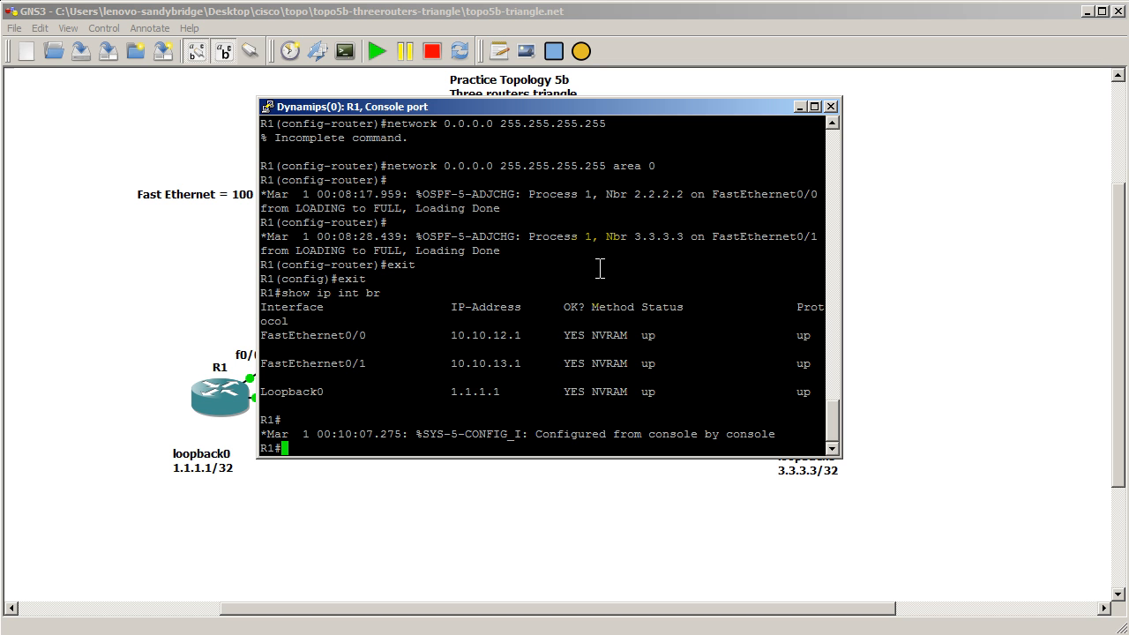
type("show ip route")
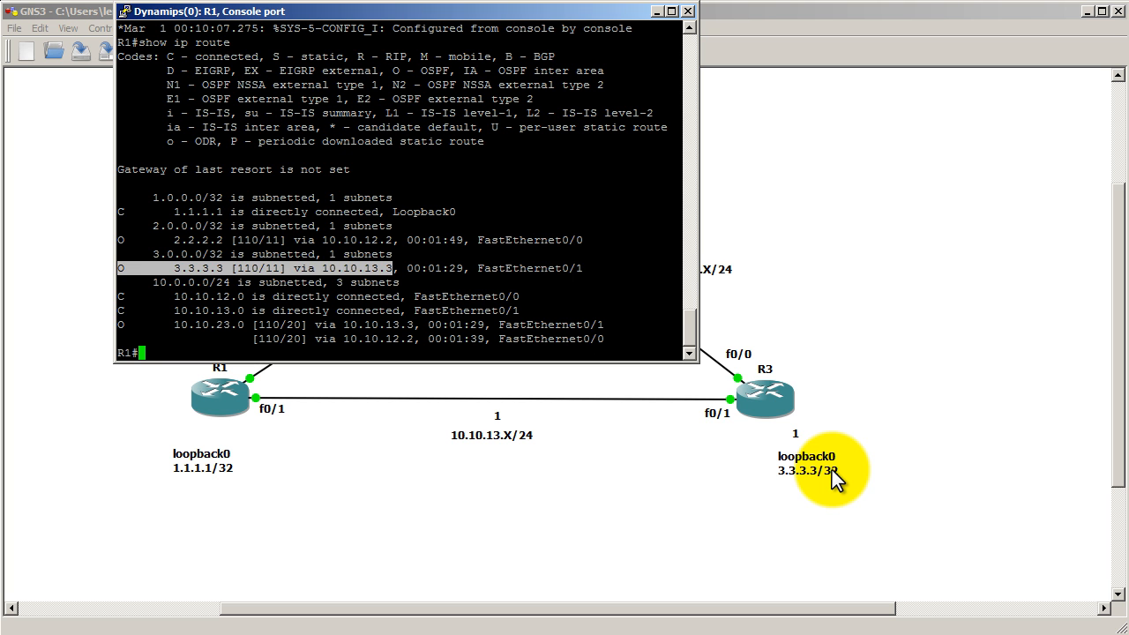
Trace from R1 to 3.3.3.3 sourced from loopback0, reaching it in one hop via 10.10.13.3.
type("trace 3.3.")
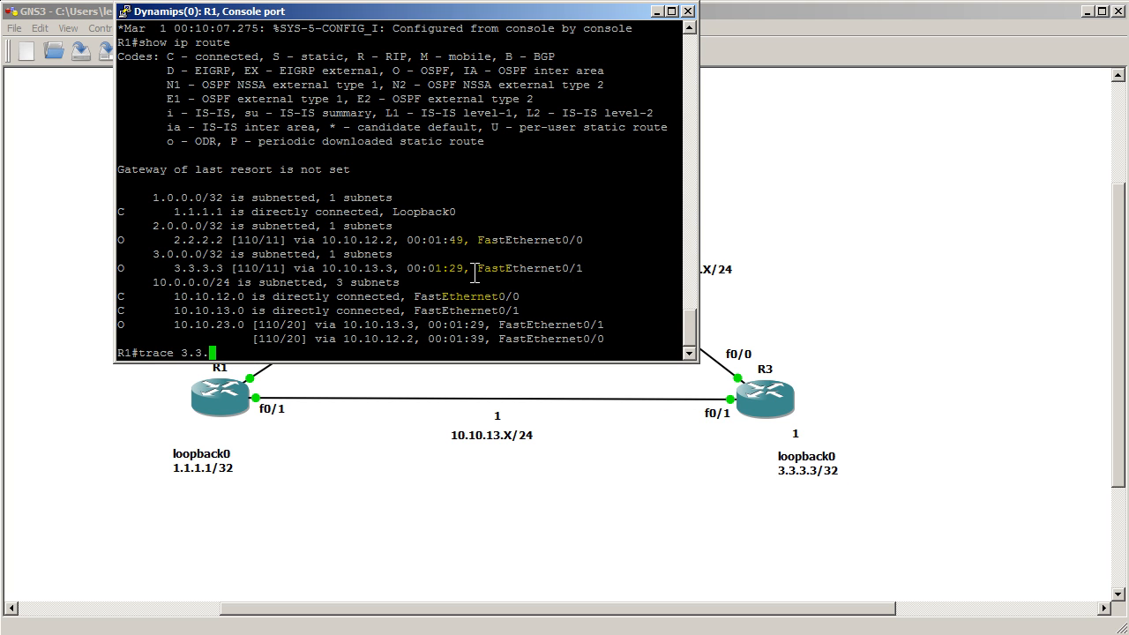
type("3.3")
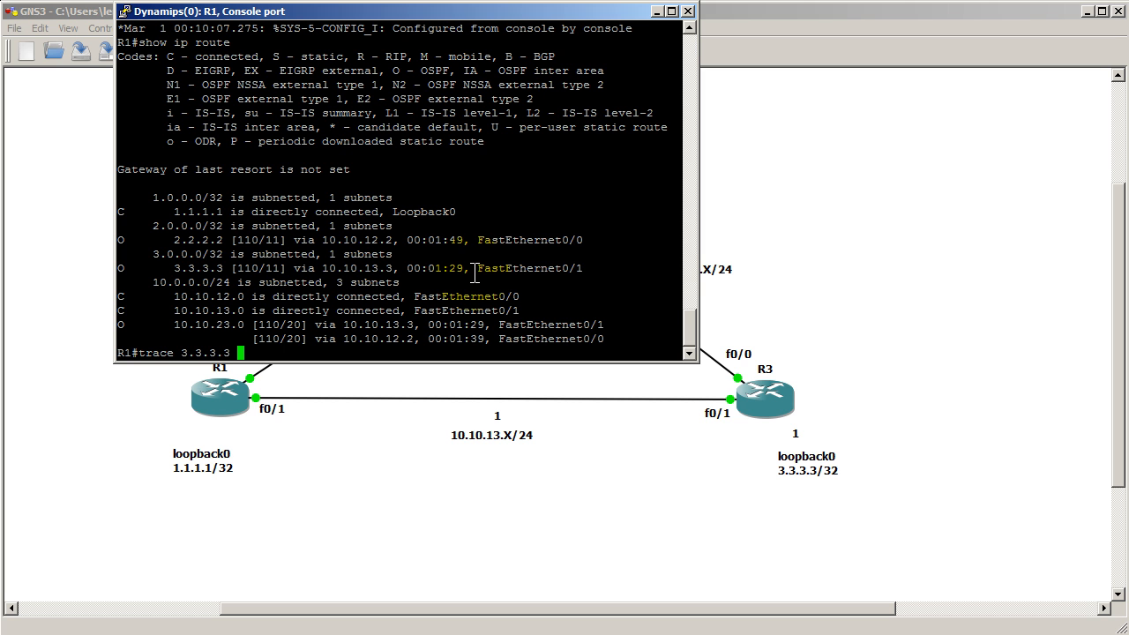
type("sour")
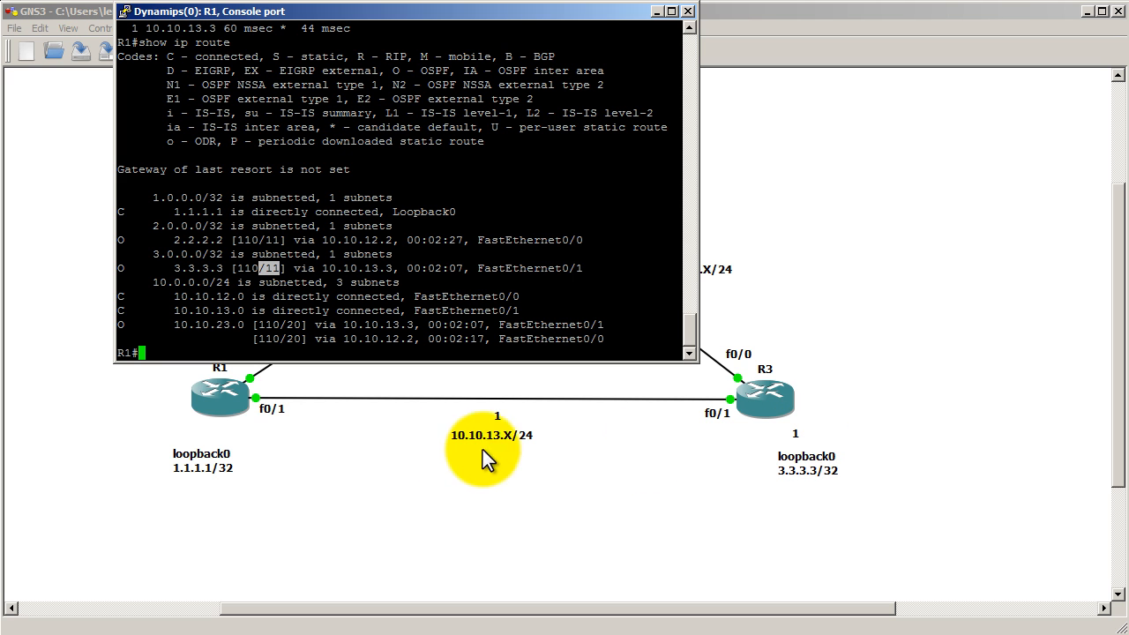
mouse_move(594, 536)
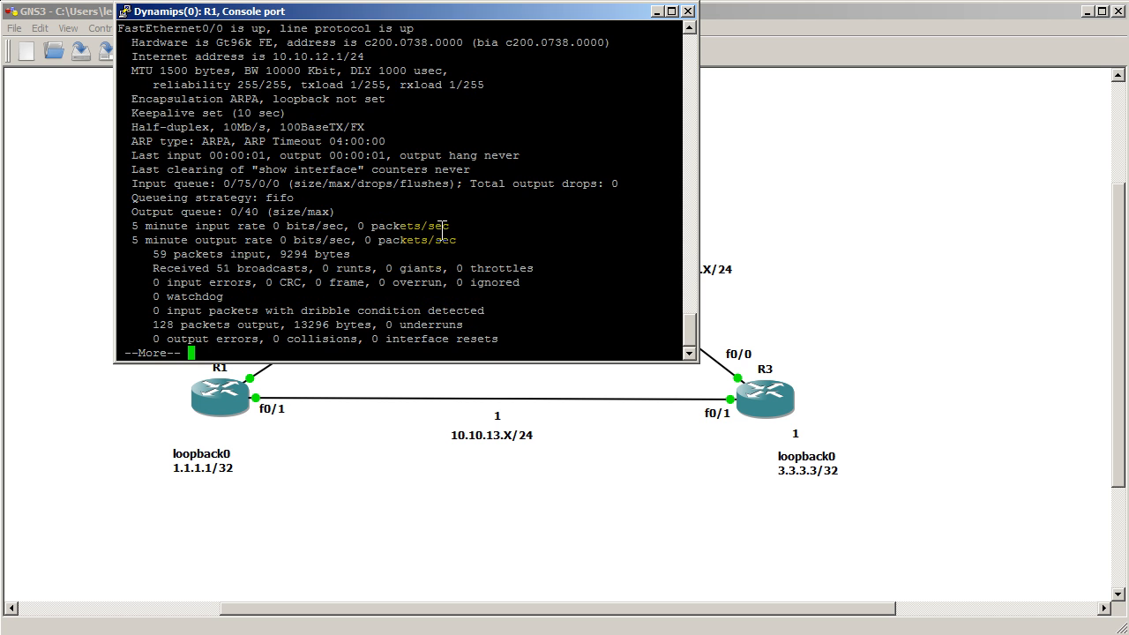
Page through R1's show interfaces output revealing FastEthernet0/0 at 10 Mb/s half duplex.
key("space")
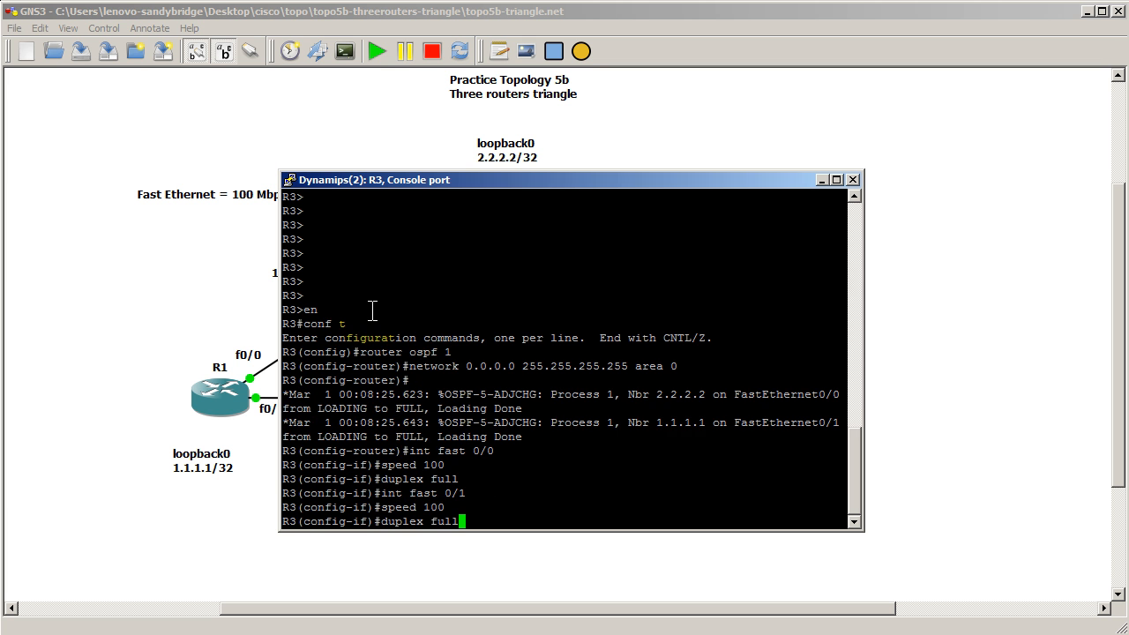
Apply speed 100 and duplex full on R3's FastEthernet0/1 interface.
key("Return")
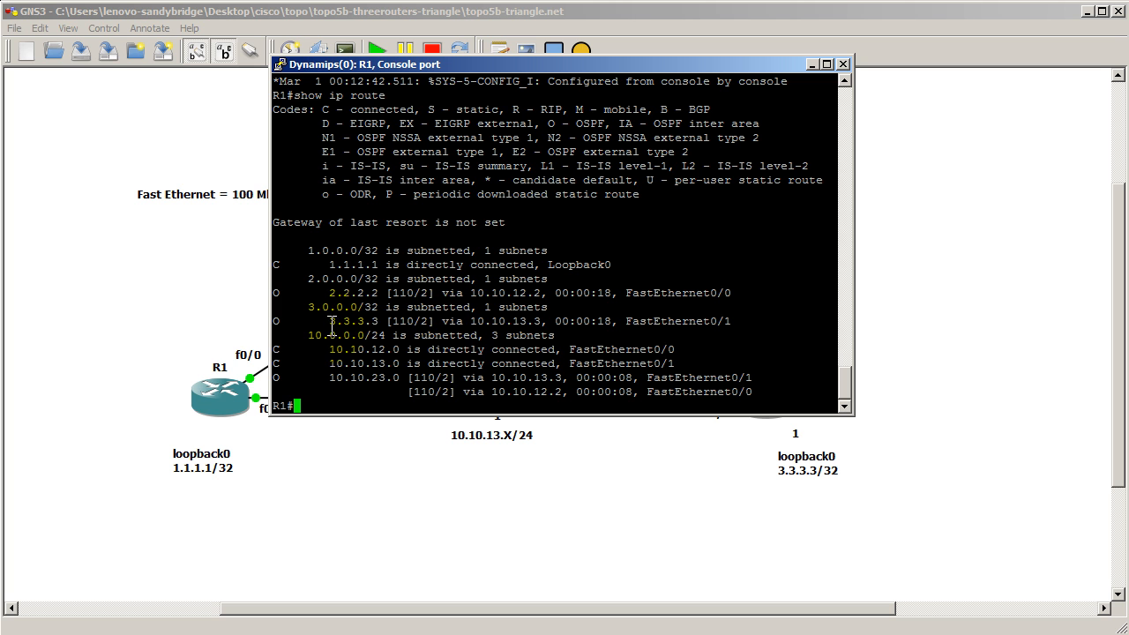
Highlight the [110/2] metric of the 3.3.3.3 route in R1's routing table.
left_click_drag(328, 321, 423, 321)
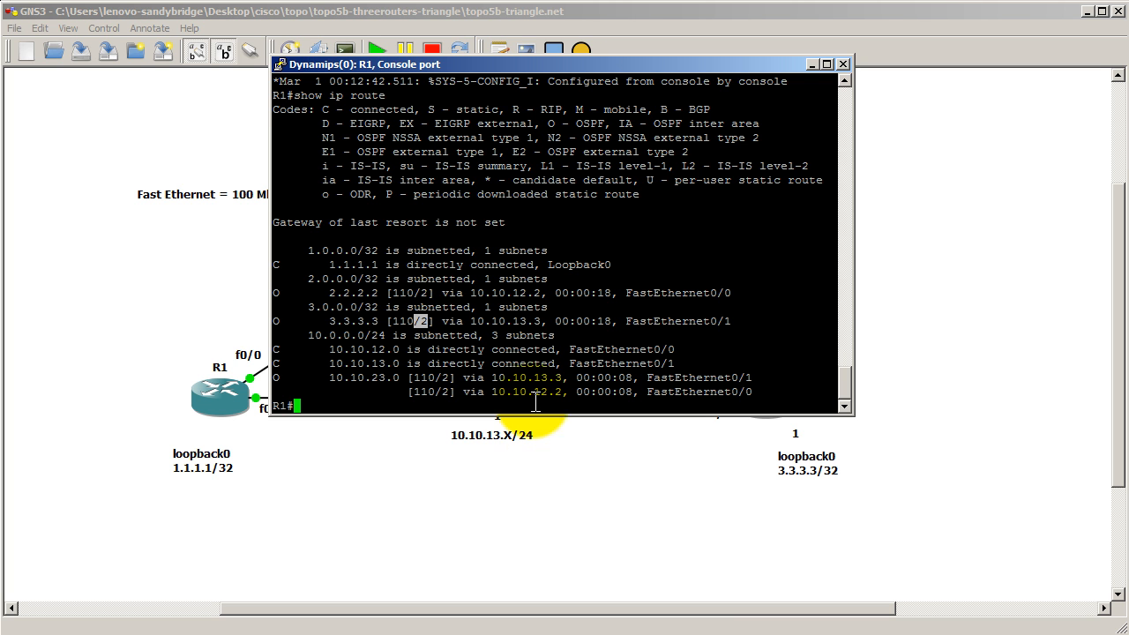
Run show int on R1 and highlight FastEthernet0/1's 100000 Kbit bandwidth at 100 Mb/s full duplex.
type("show i")
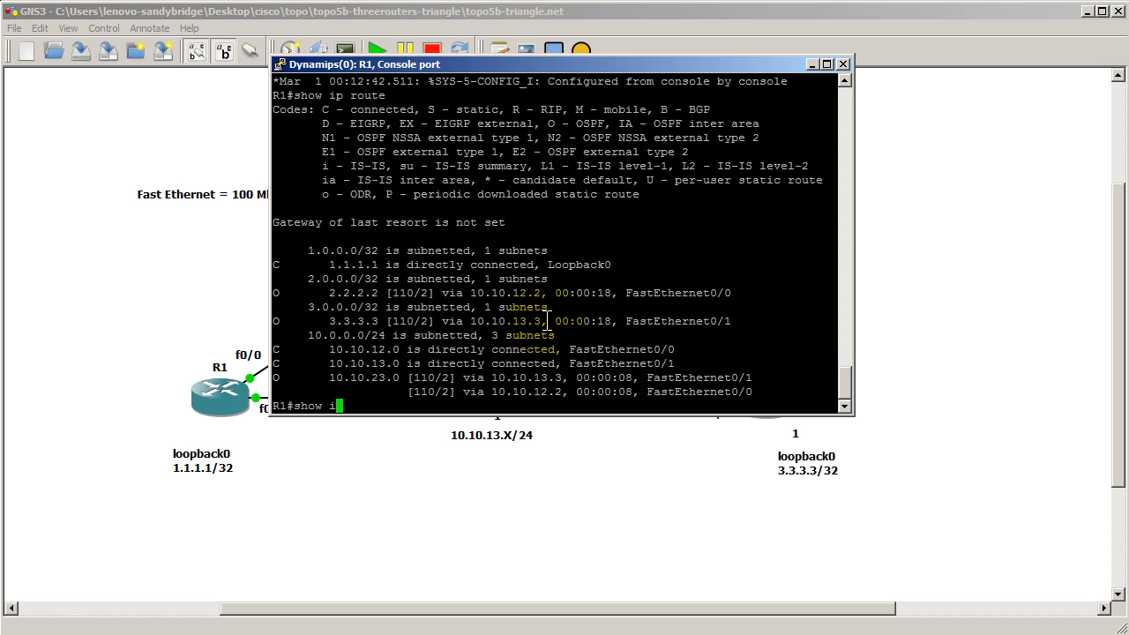
type("n")
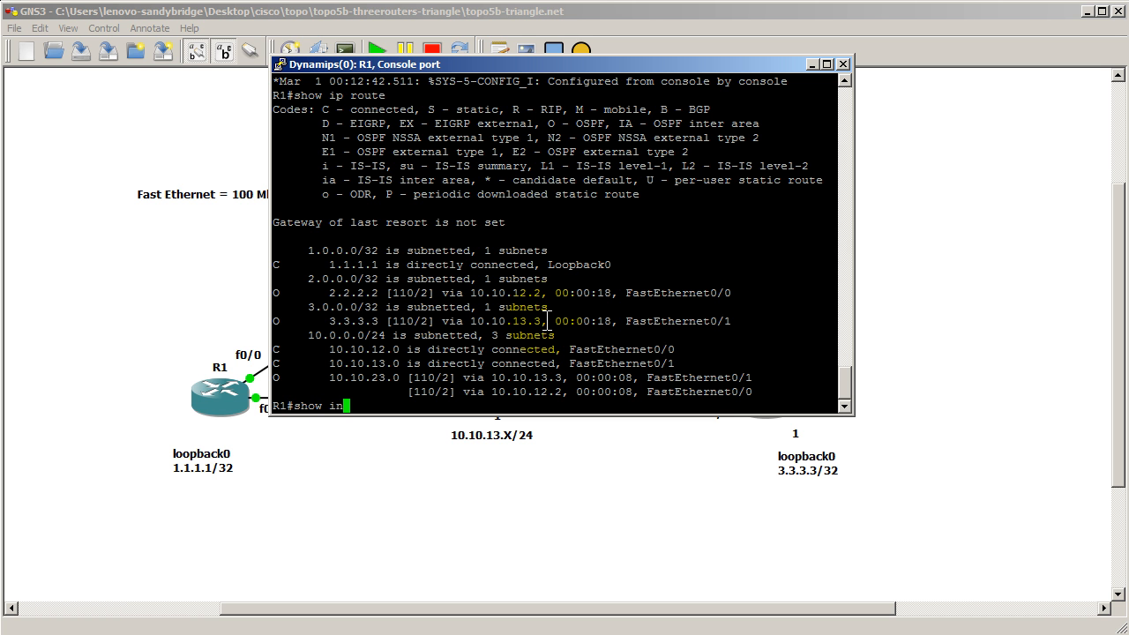
key("Return")
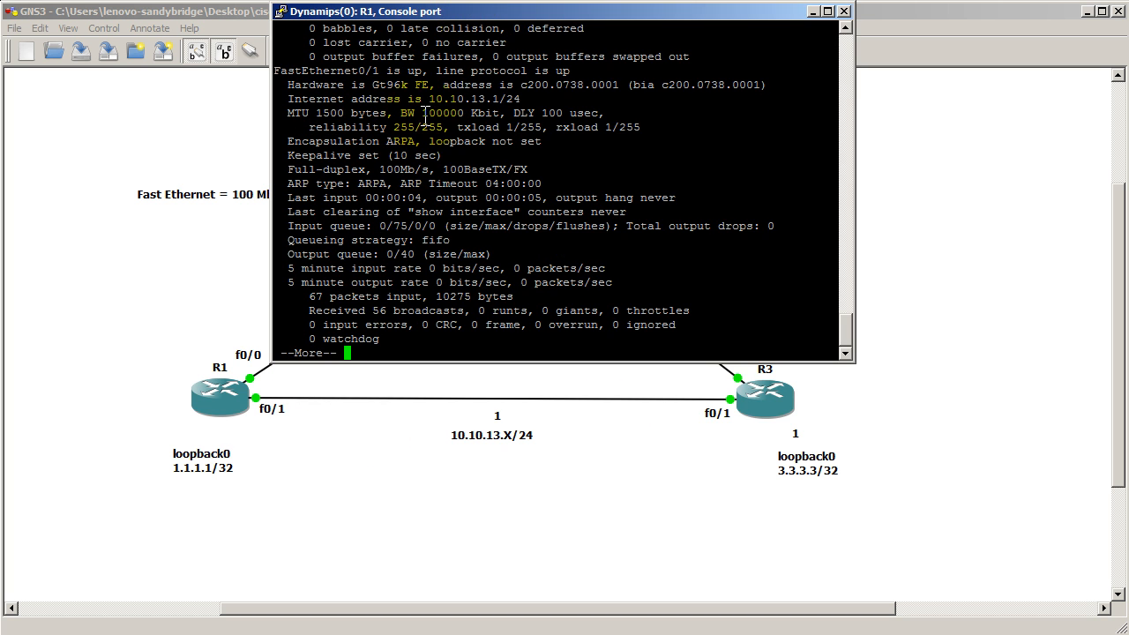
double_click(438, 113)
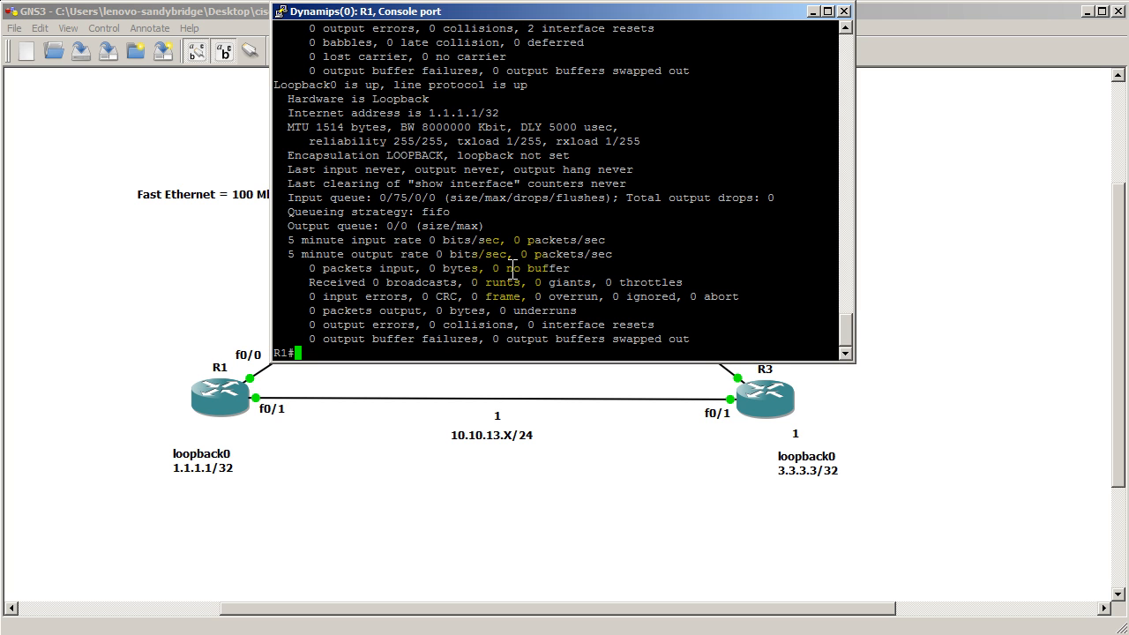
Run show ip ospf int on R1 to query OSPF interface details.
type("show ip")
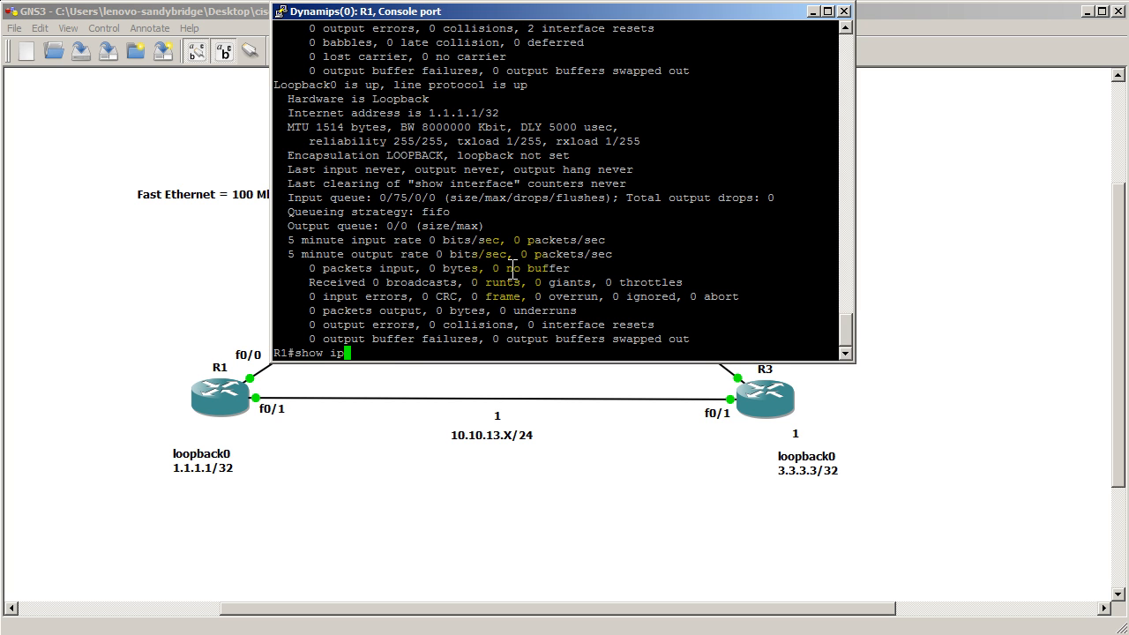
type("ospf int")
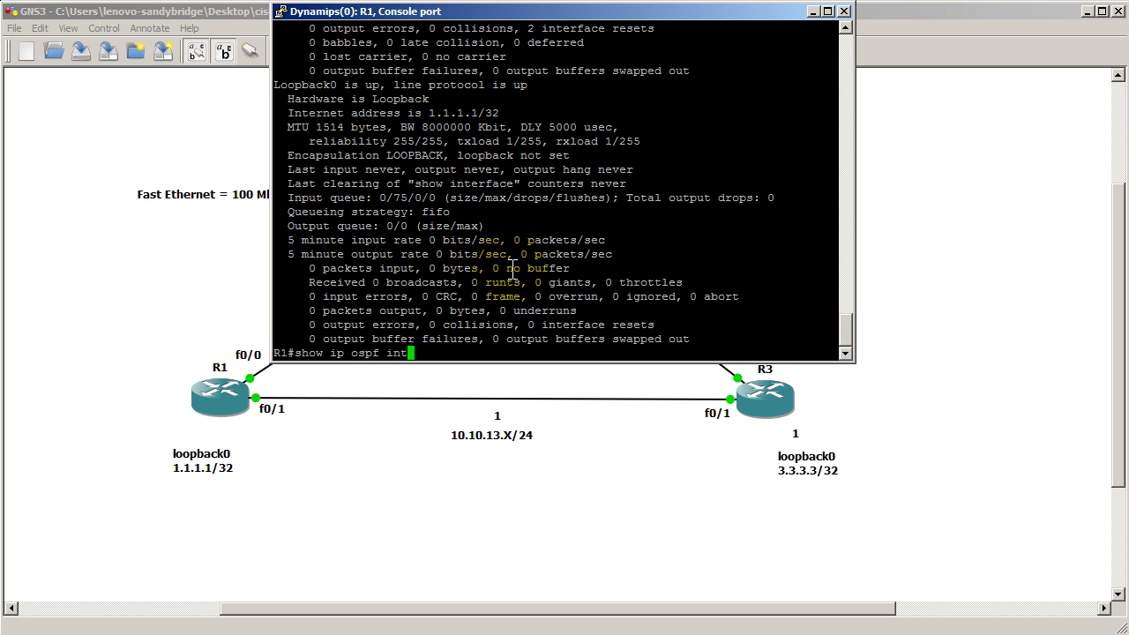
key("enter")
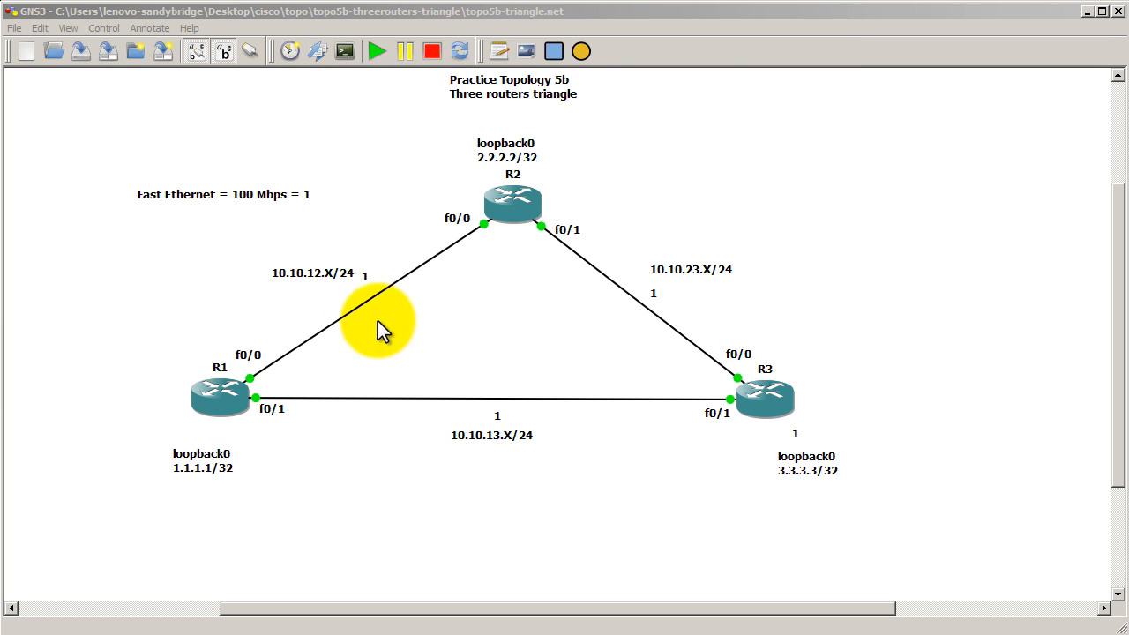
mouse_move(882, 278)
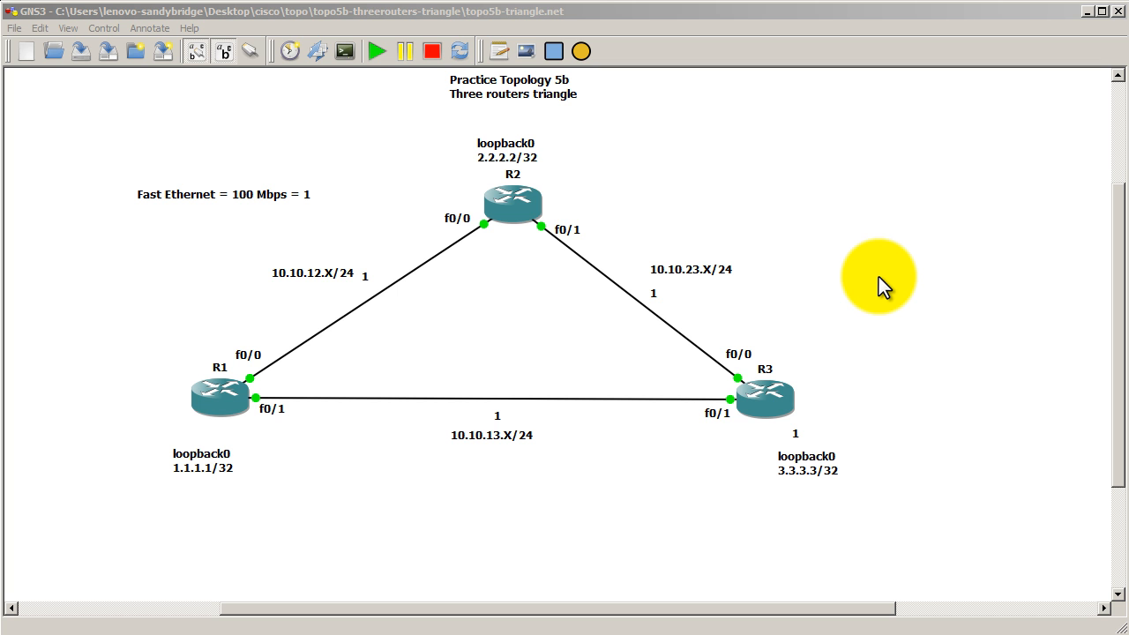
mouse_move(366, 291)
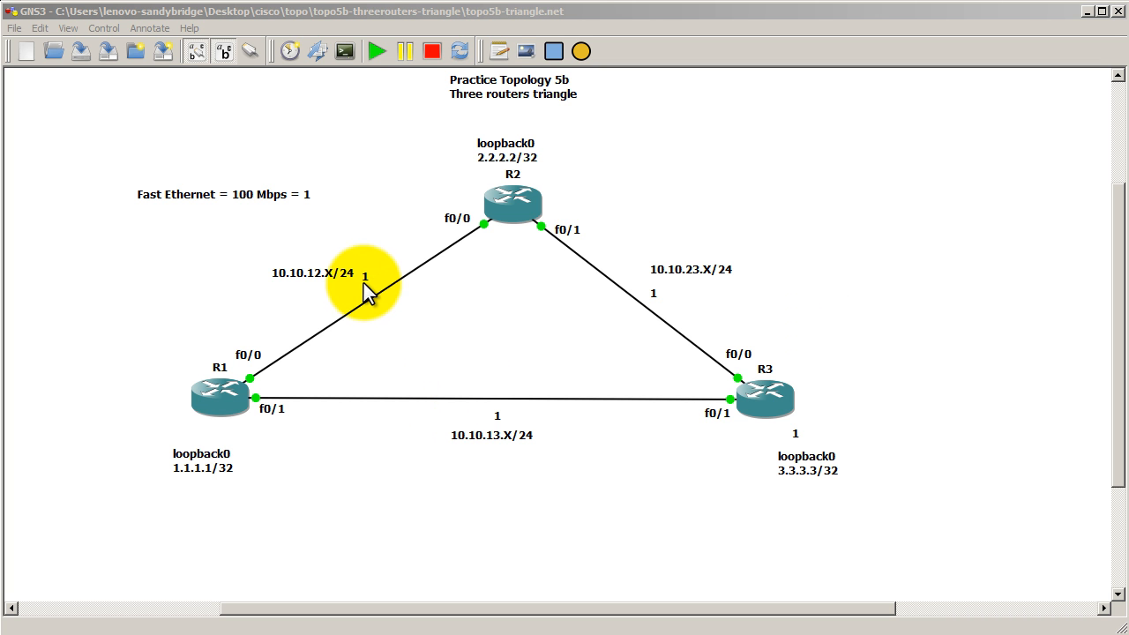
mouse_move(419, 333)
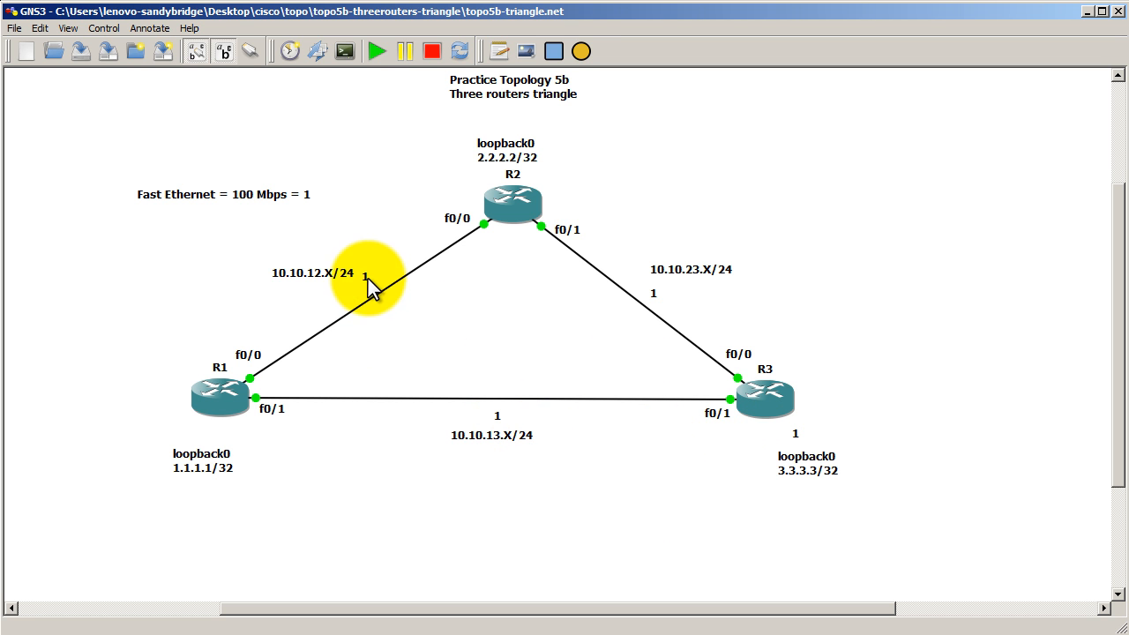
left_click(366, 274)
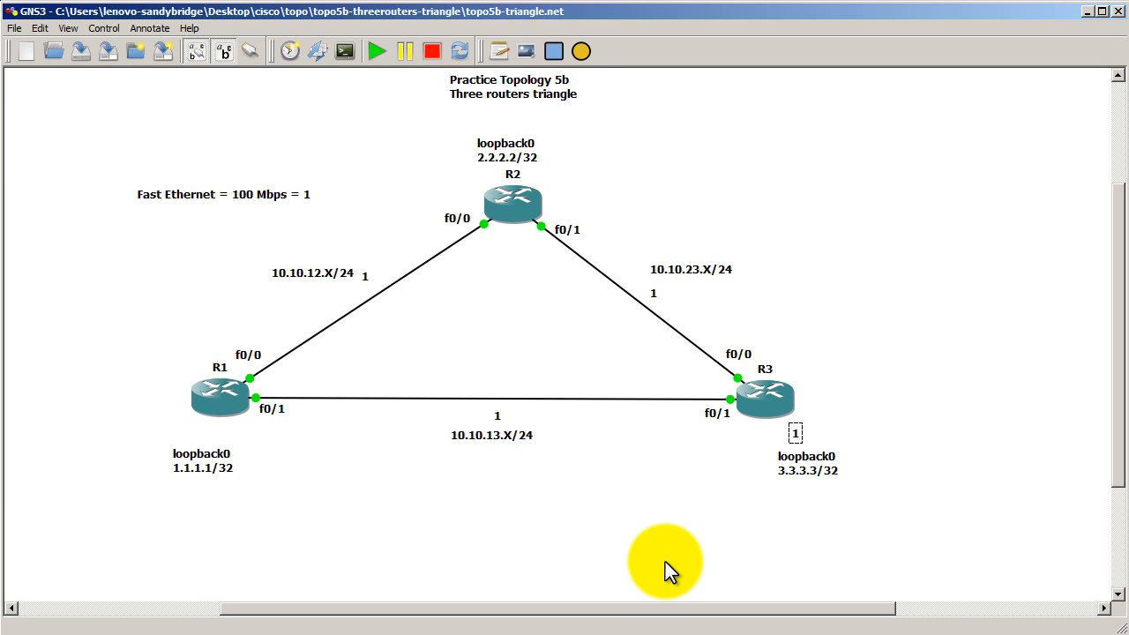
mouse_move(394, 461)
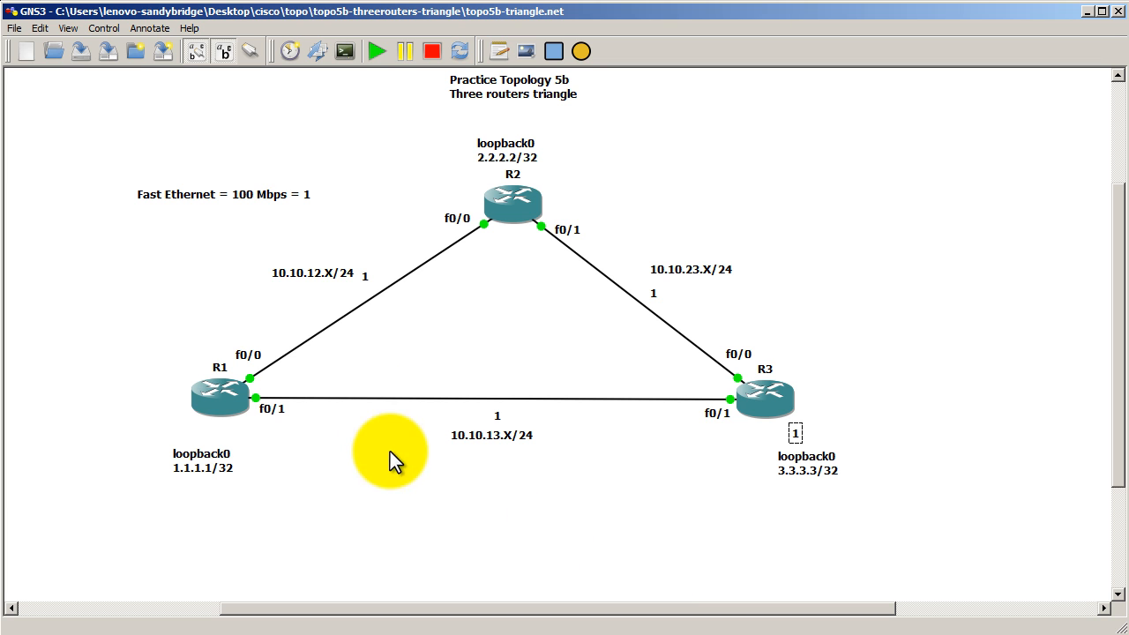
mouse_move(379, 578)
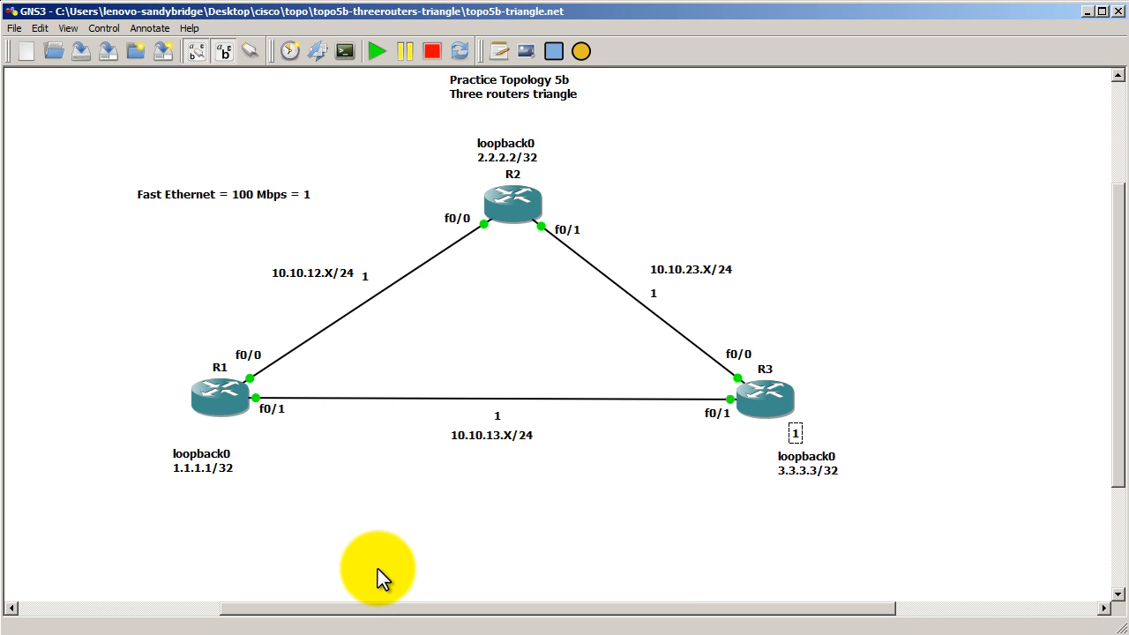